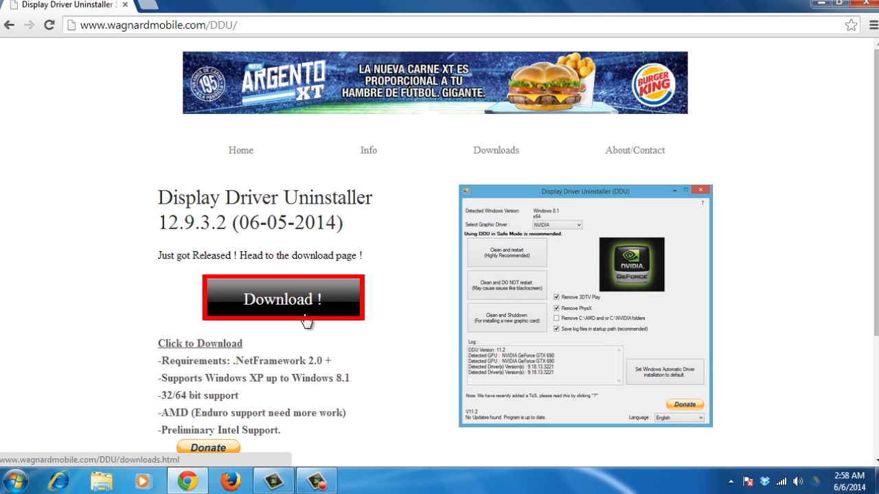
Download the DDU 12.9.3.2 installer via the DDU downloads page.
left_click(282, 298)
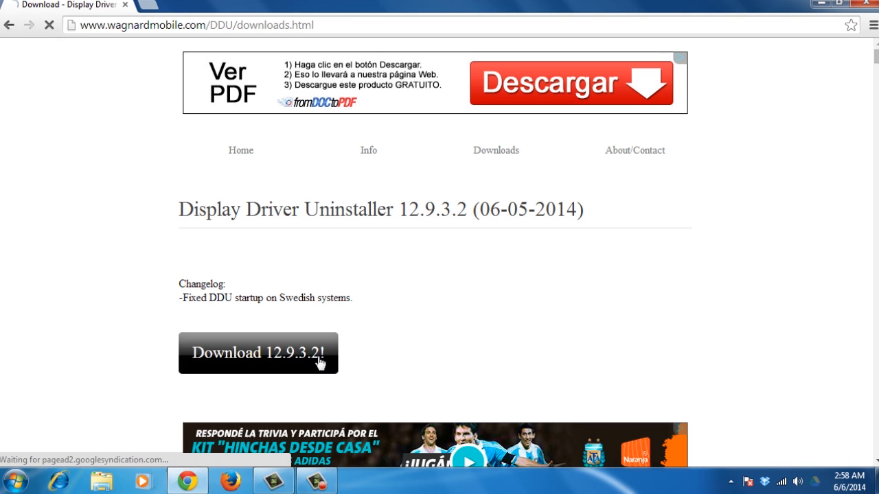
left_click(257, 353)
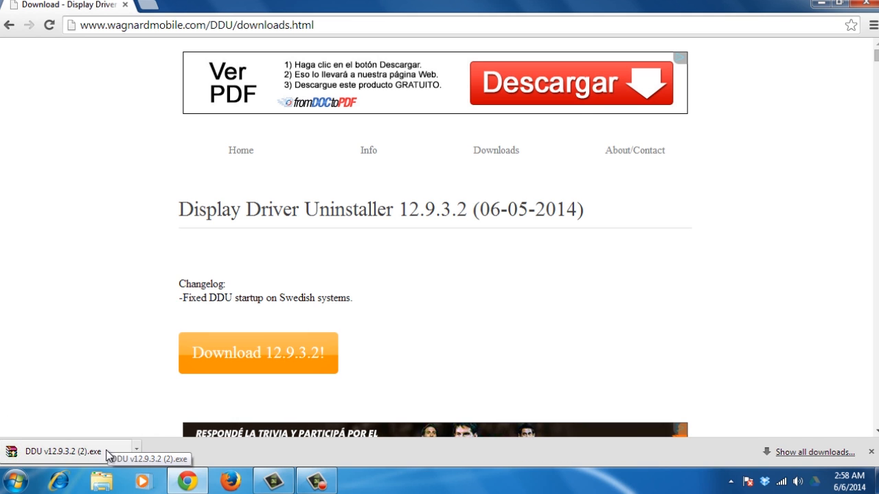
Launch the downloaded DDU executable and decline rebooting into Safe Mode.
left_click(62, 451)
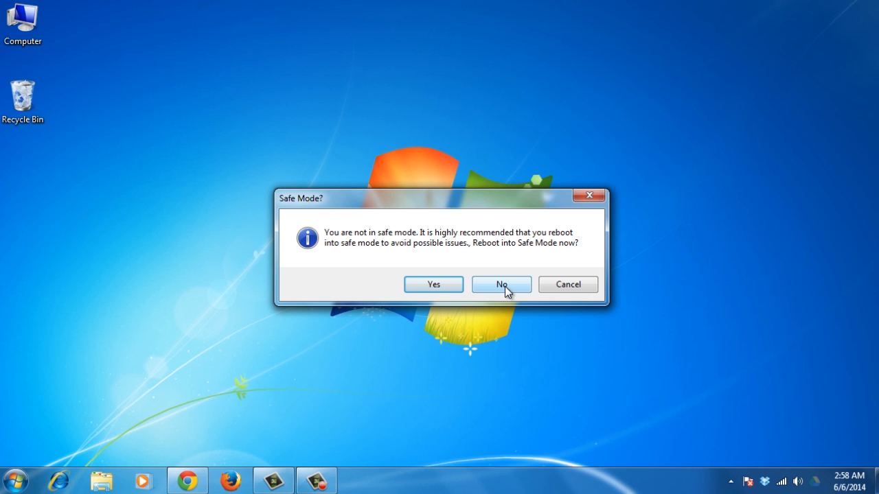
left_click(501, 284)
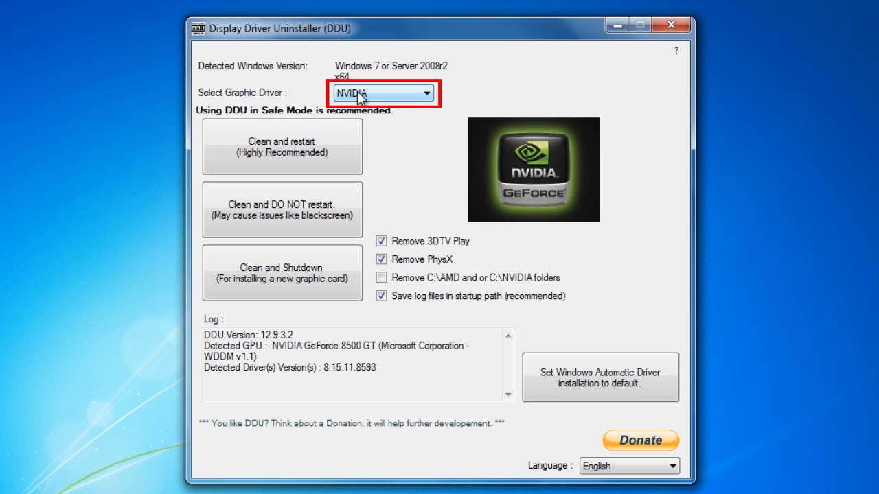
mouse_move(294, 170)
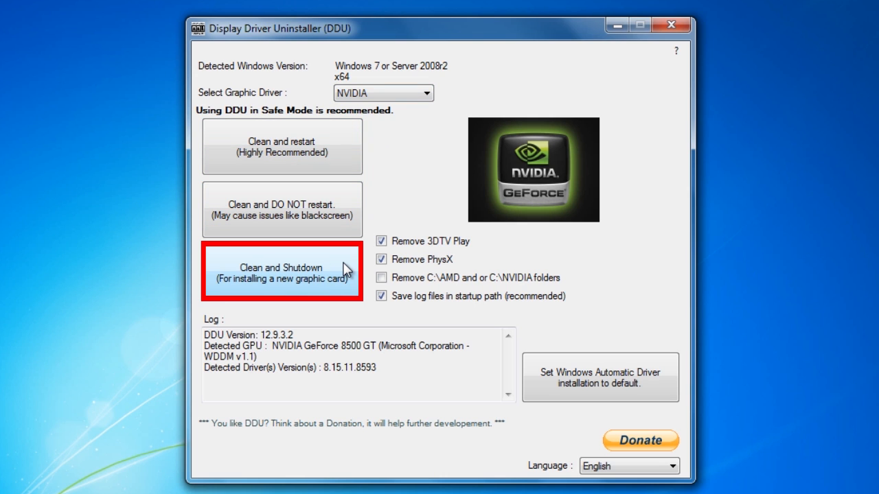
mouse_move(427, 182)
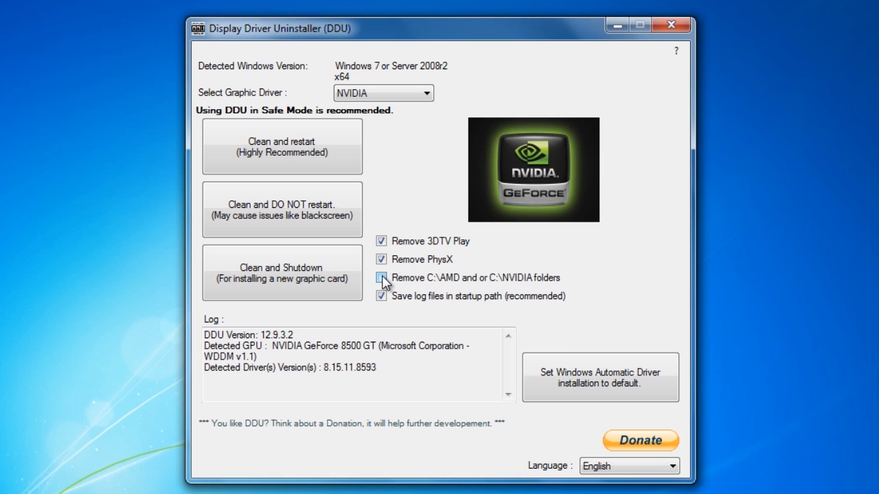
Tick 'Remove C:\AMD and or C:\NVIDIA folders' to enable all four cleanup options.
left_click(381, 278)
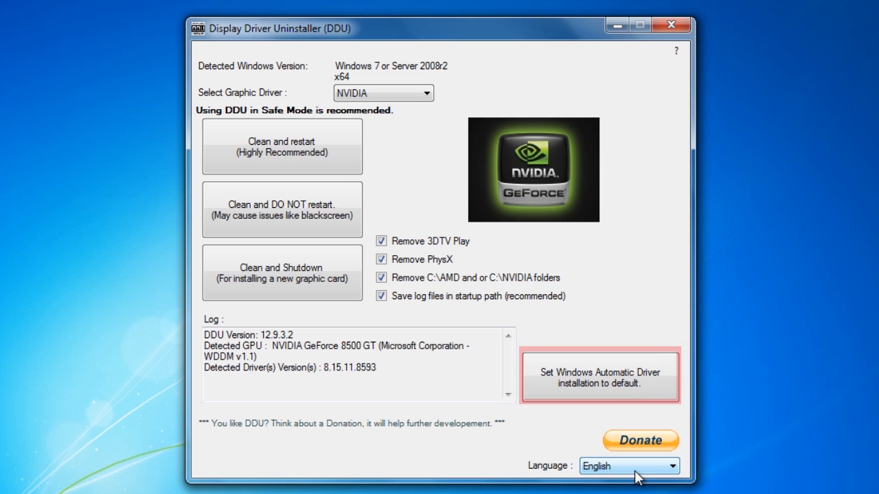
mouse_move(628, 465)
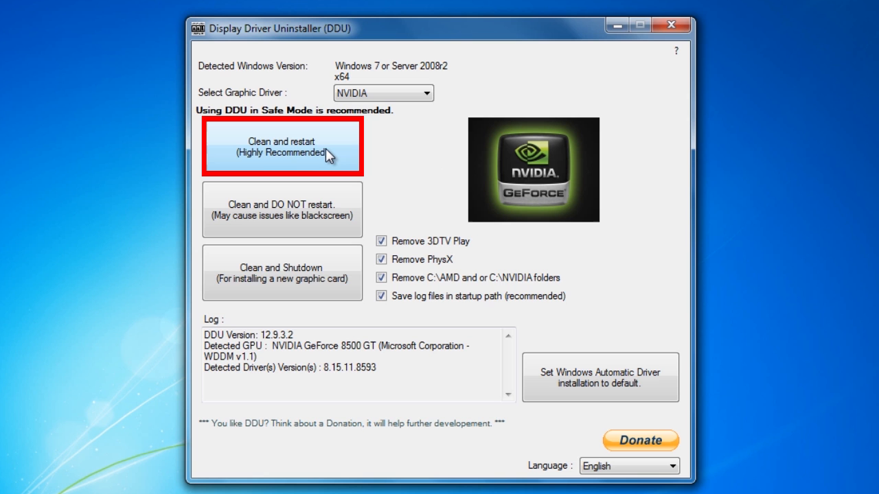
Run 'Clean and restart (Highly Recommended)' to remove the NVIDIA driver.
left_click(281, 146)
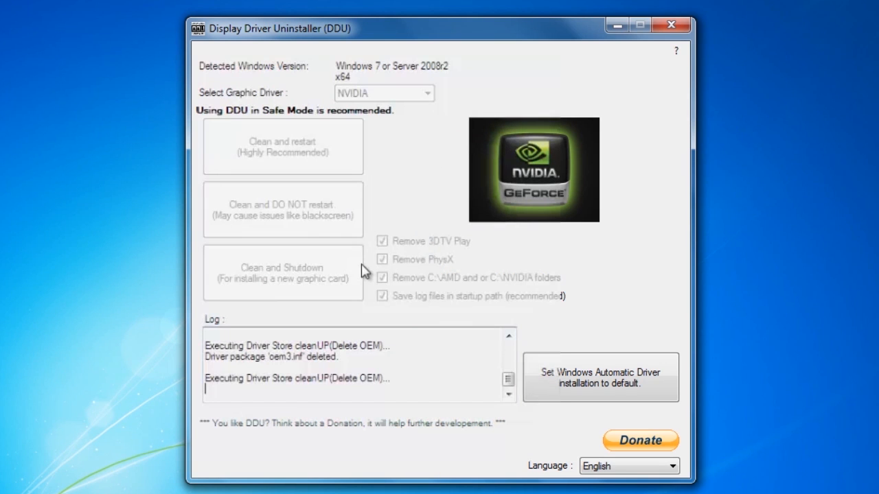